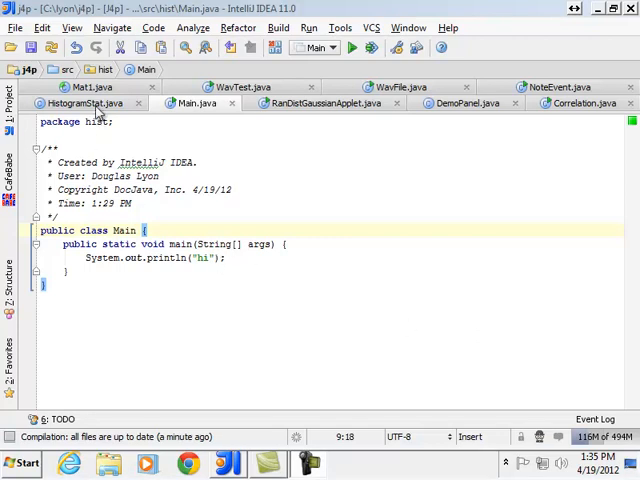
Select the HistogramStat constructor declaration in HistogramStat.java to paste as a comment in Main.
click(89, 102)
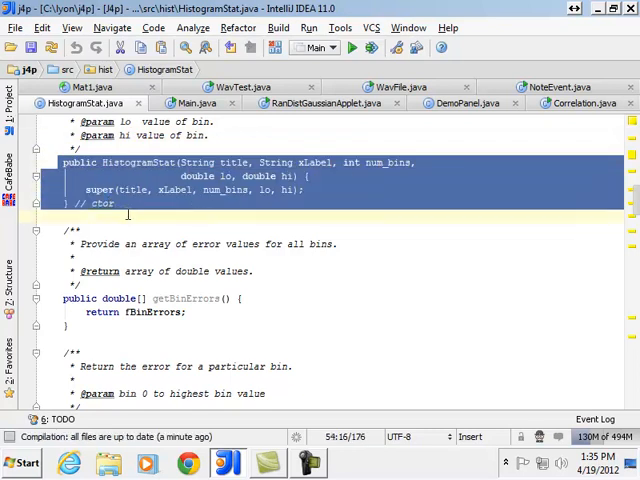
click(196, 103)
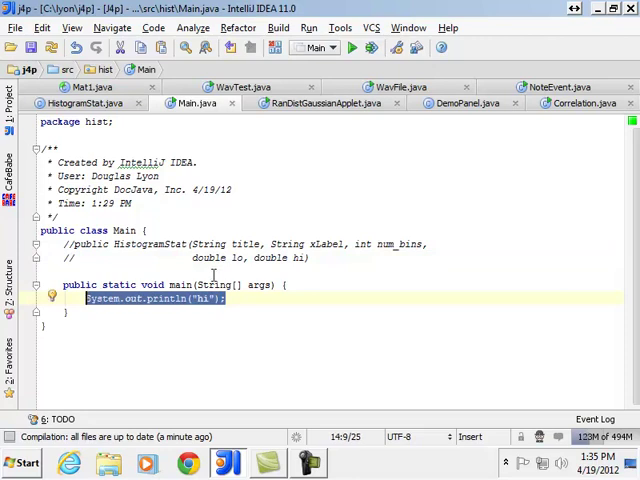
Replace the draft line with HistogramStat hs = new HistogramStat("title", "xLabel", 25, -1, 1).
text(Stri)
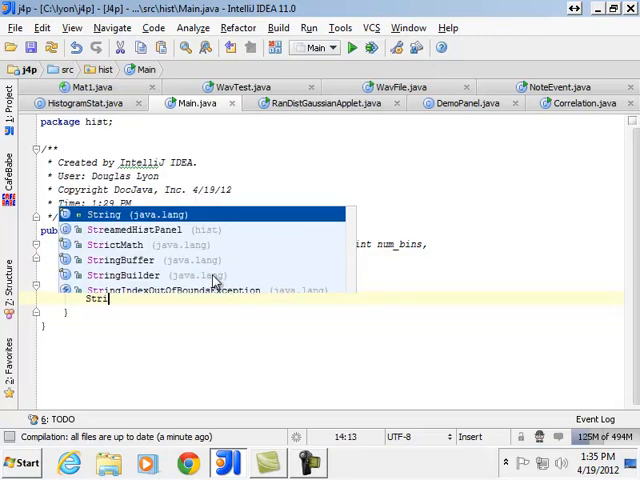
text(ti)
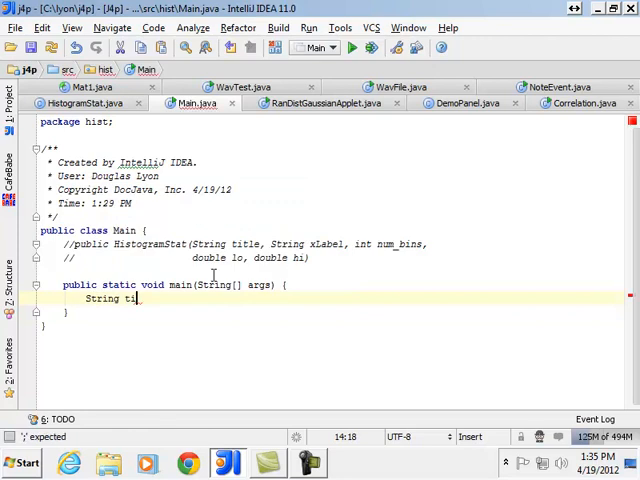
double_click(215, 243)
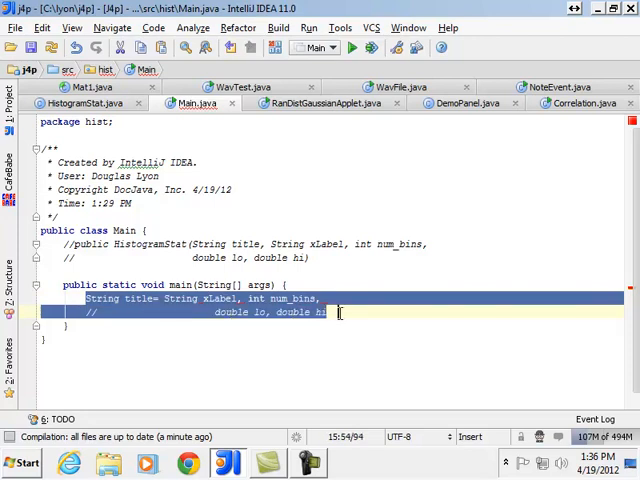
text(HistogramStat hs)
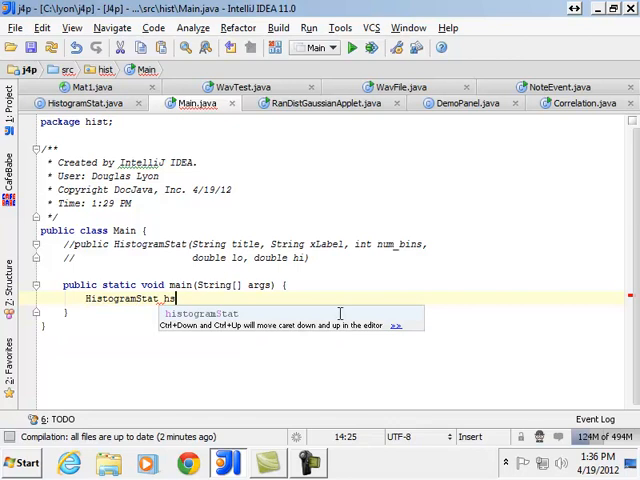
text(= new HistogramStat("title)
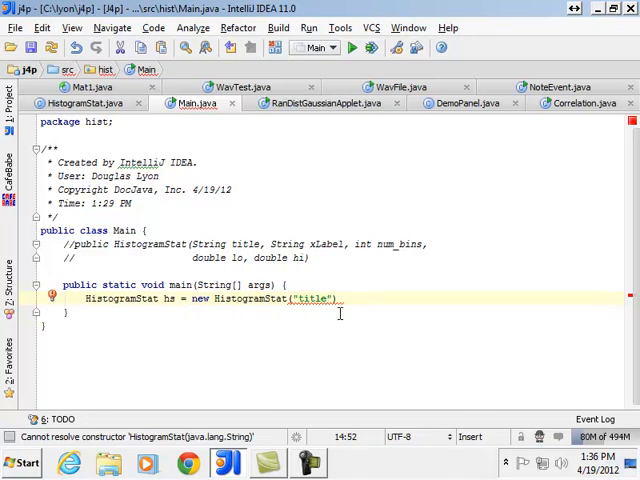
text(, "")
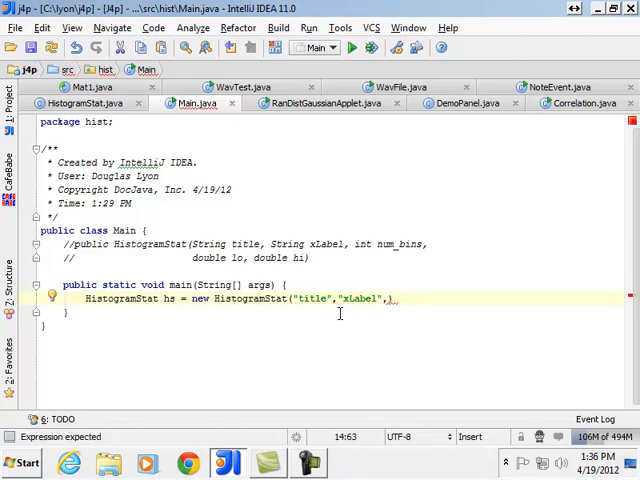
text(25)
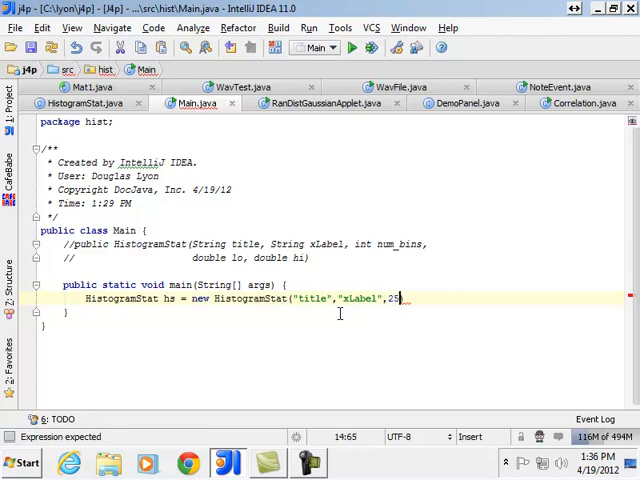
text(,)
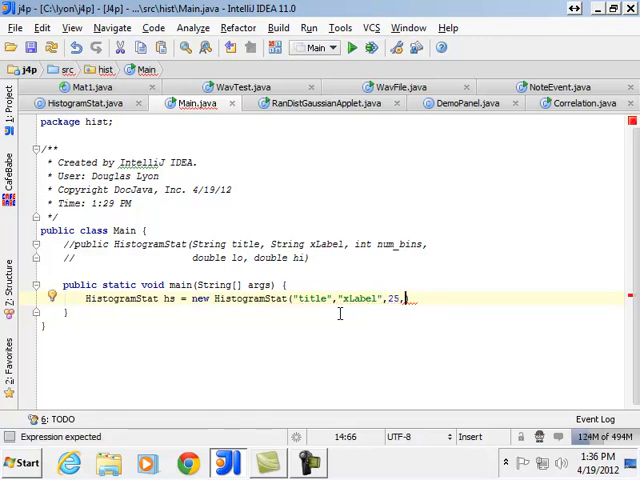
text(-1,1);)
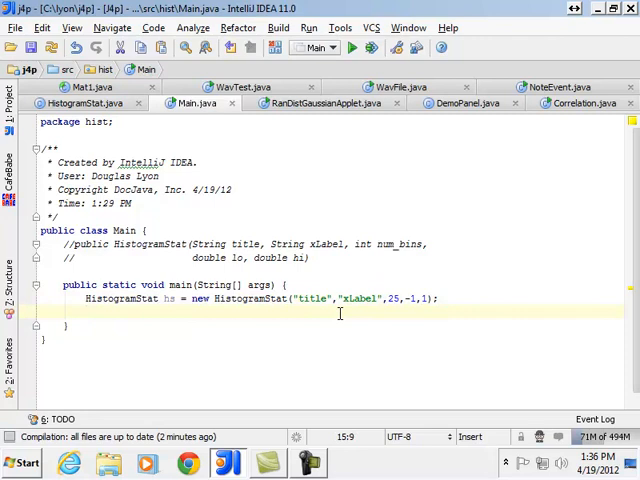
Write for (int i=0; i<100; i++) { hs.add(Math.sin(i)); } below the hs declaration.
text(hs)
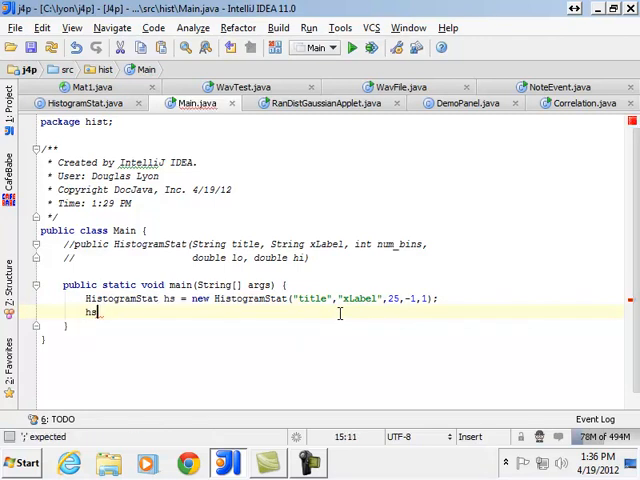
text(.)
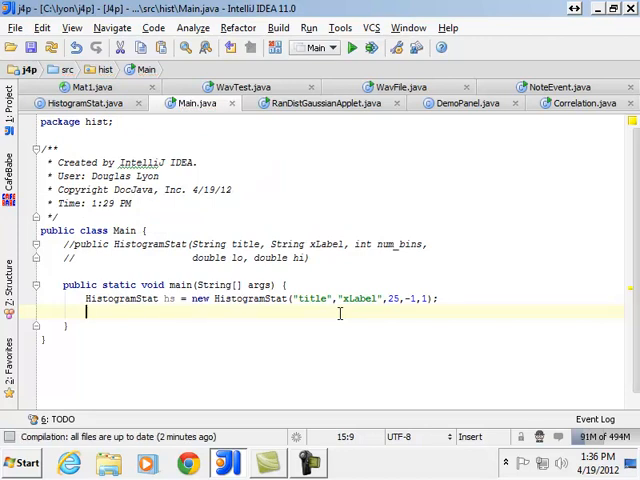
text(for (int)
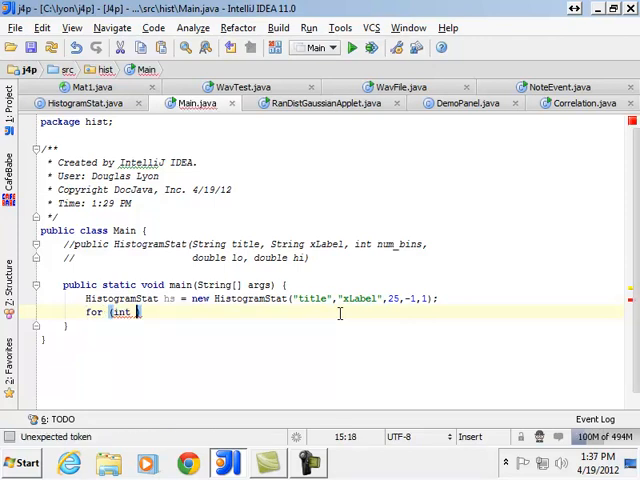
text(i=0;)
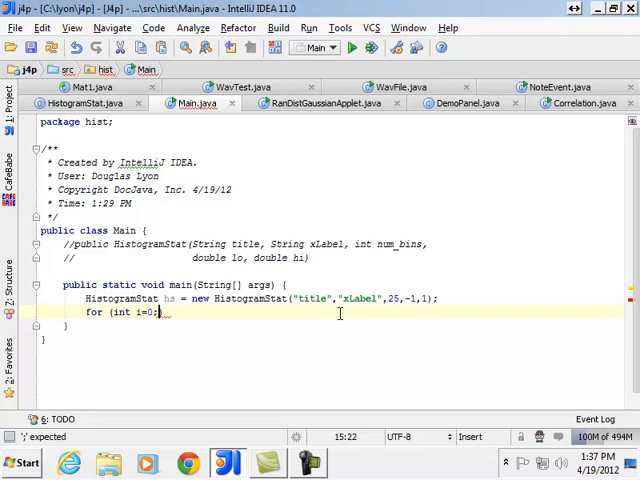
text(i < 100; i++){)
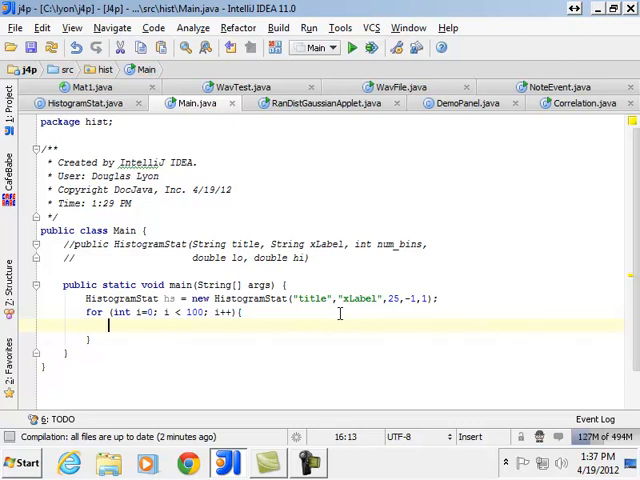
text(hs.add();)
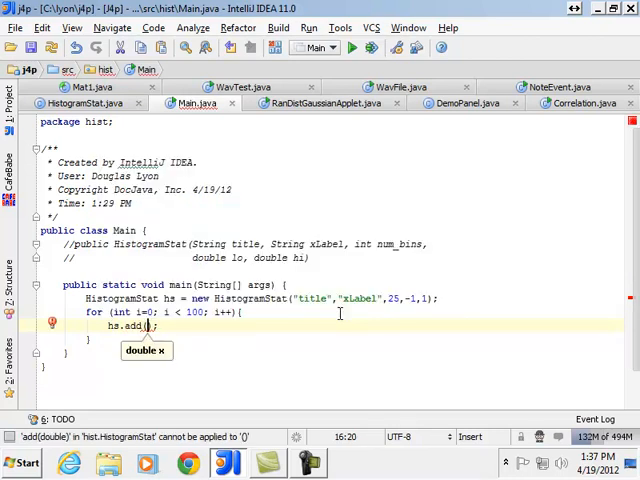
text(Math)
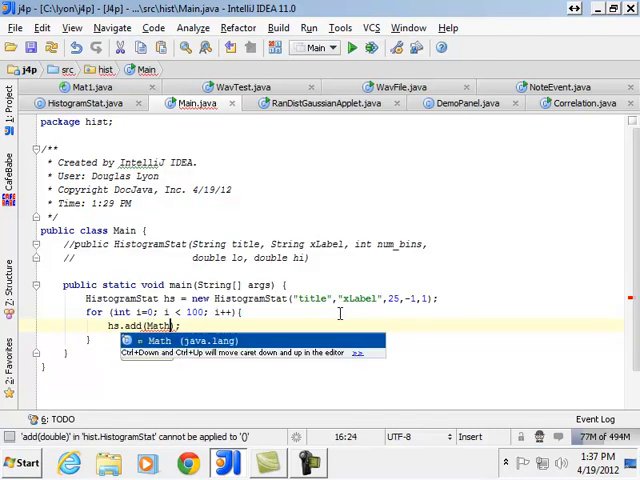
text(.sin(i)
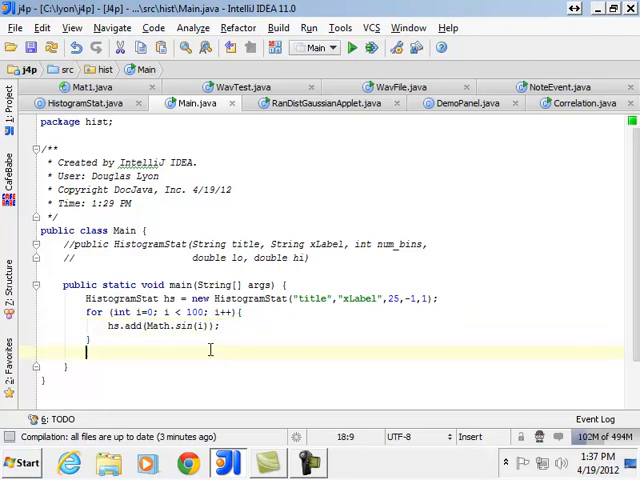
text(h)
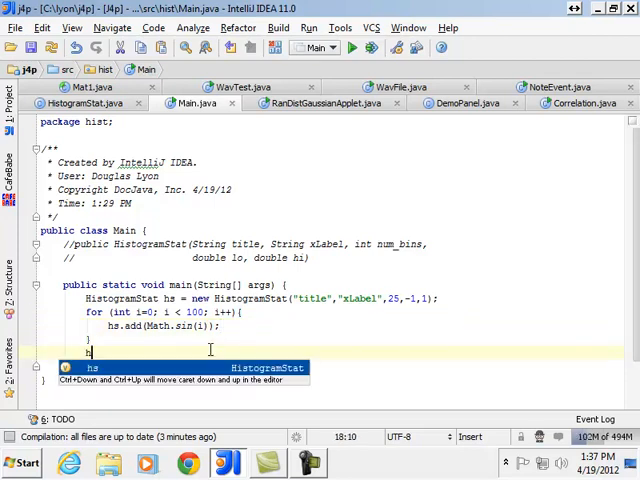
text(.)
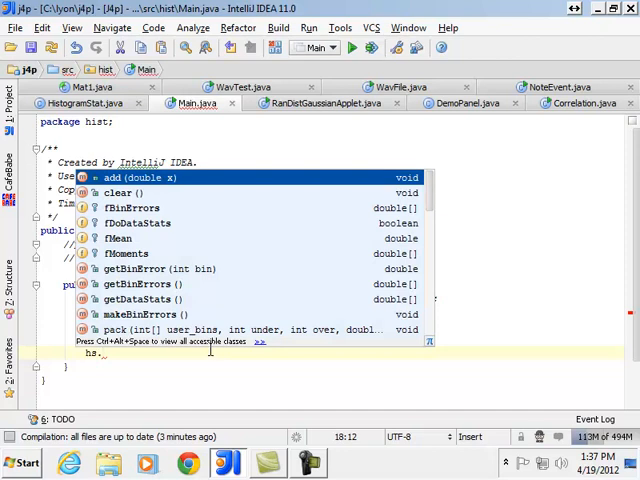
scroll(down, 3)
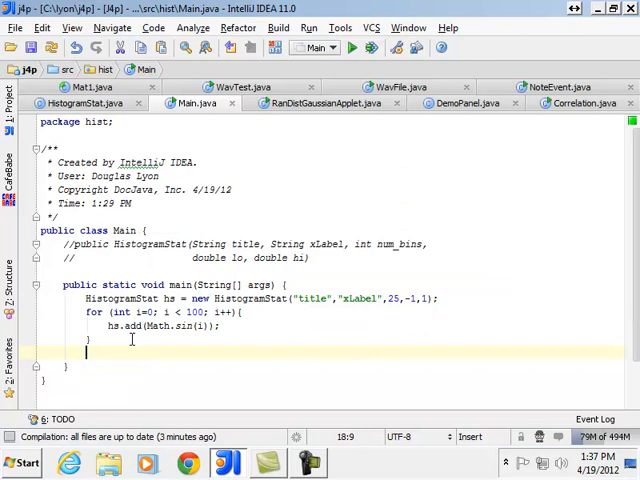
mouse_move(394, 152)
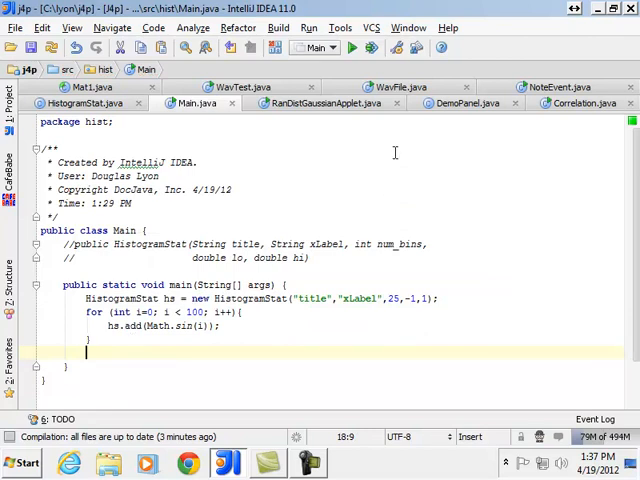
Scroll through DemoPanel.java and select its DemoPanel class name at the declaration.
click(467, 103)
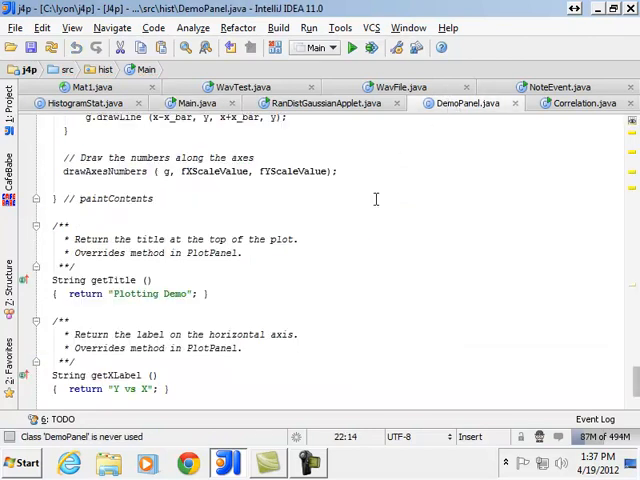
scroll(down, 3)
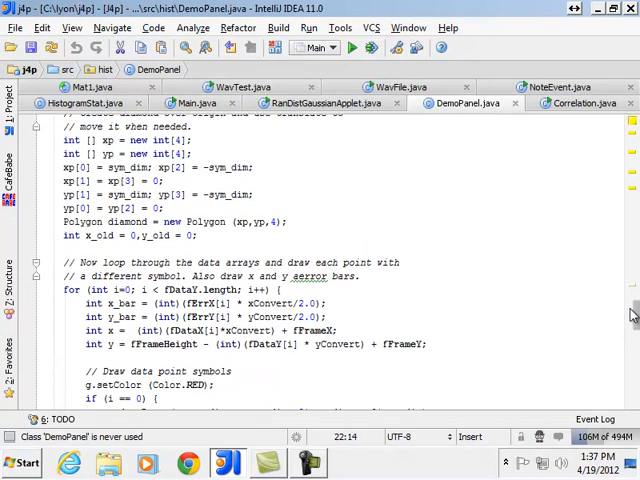
scroll(down, 3)
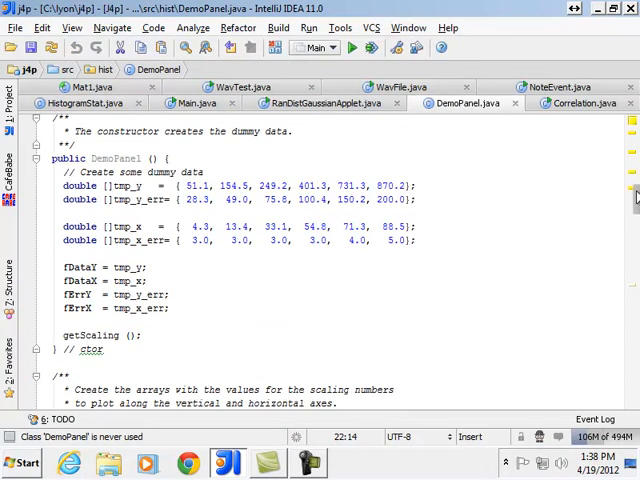
scroll(up, 3)
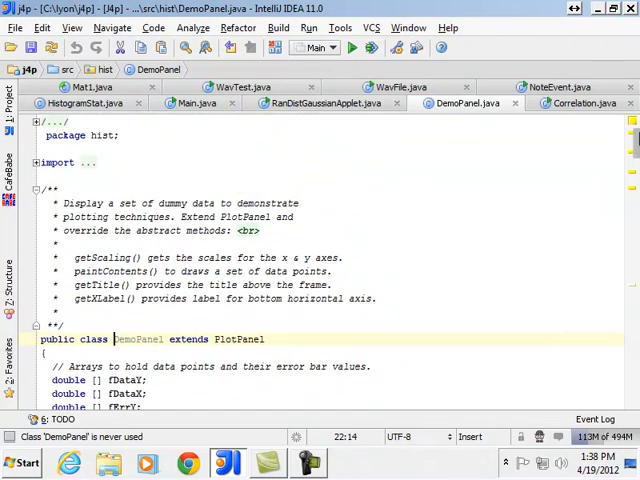
double_click(138, 339)
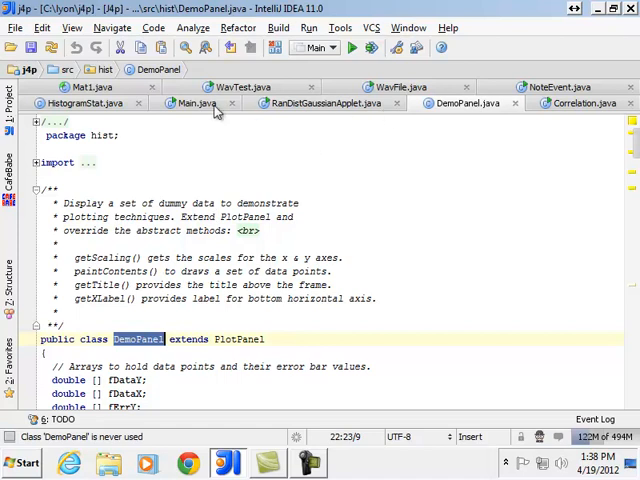
In Main.java, add DemoPanel dp = new DemoPanel(); after the loop, abandoning a trial dp.set call.
click(186, 103)
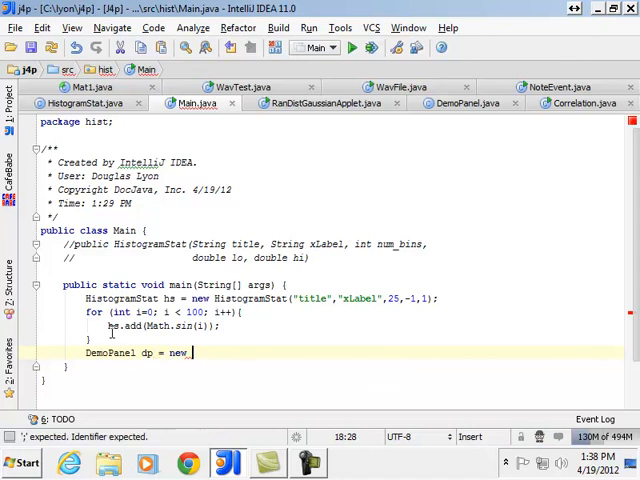
text(DemoPanel();)
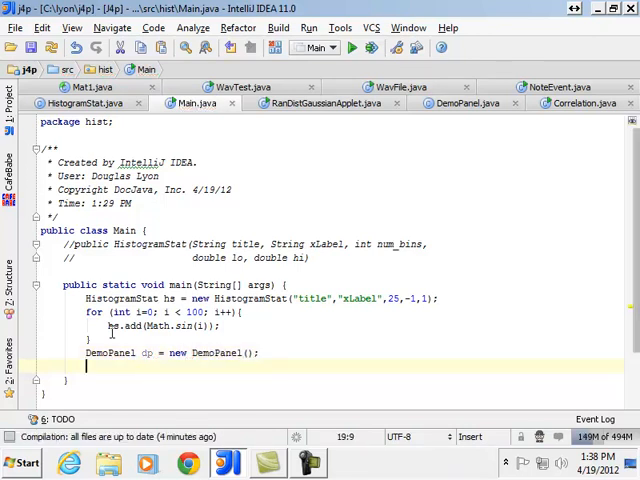
text(dp.)
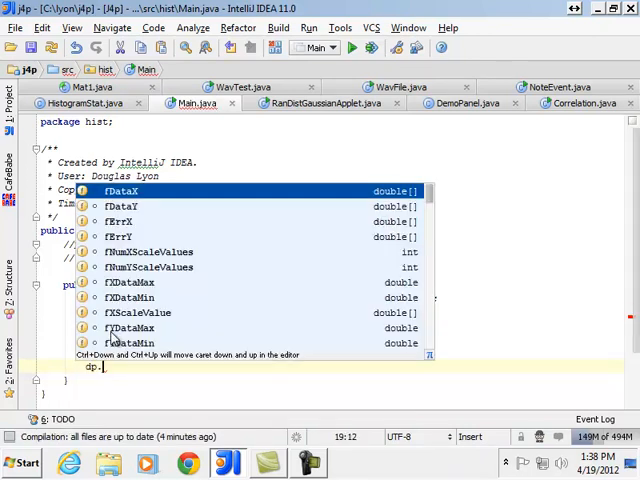
text(s)
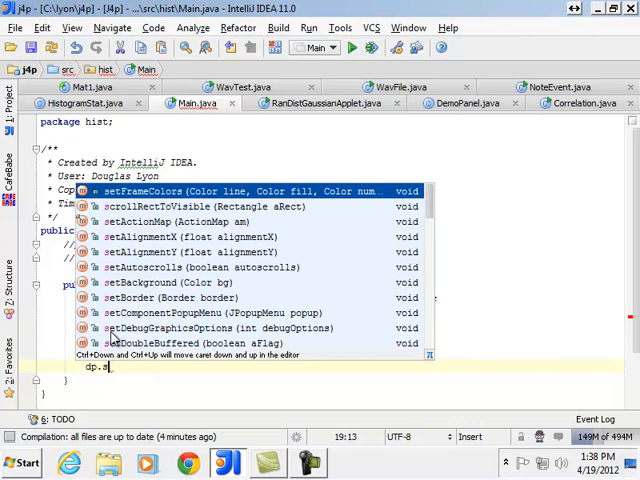
text(et)
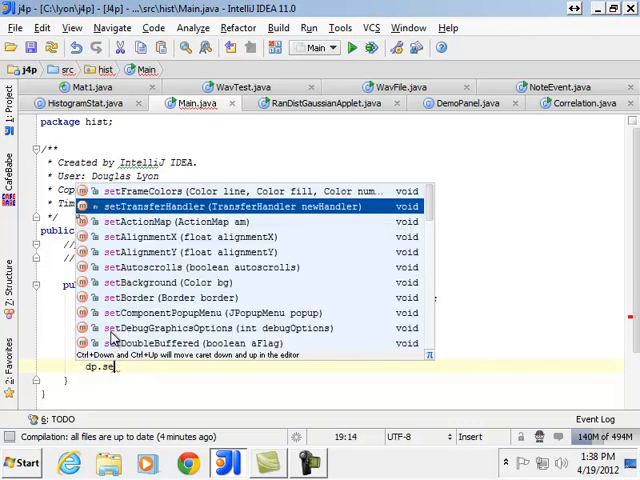
key(Escape)
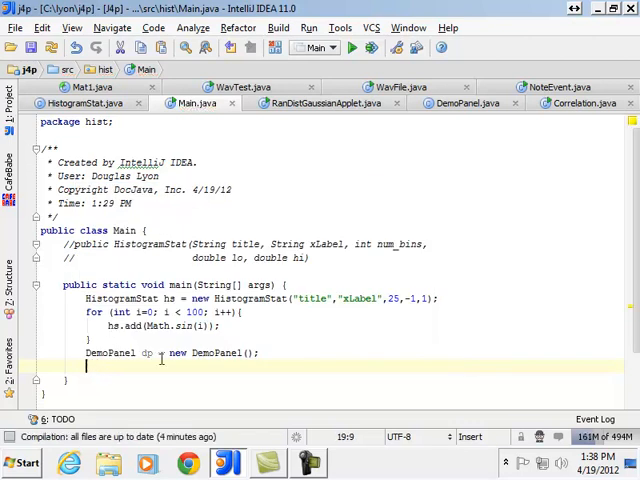
Scroll through DemoPanel's constructor, getScaling and paintContents code to the end and back.
click(469, 103)
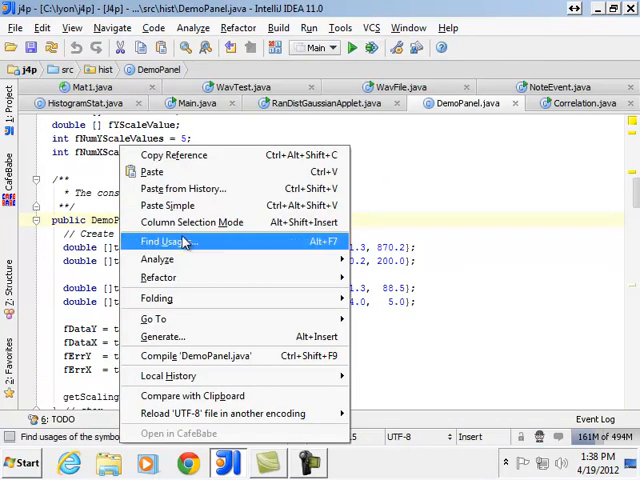
click(168, 241)
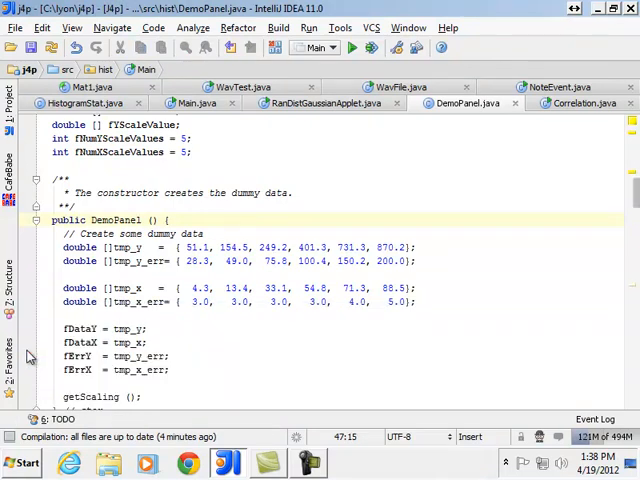
click(175, 302)
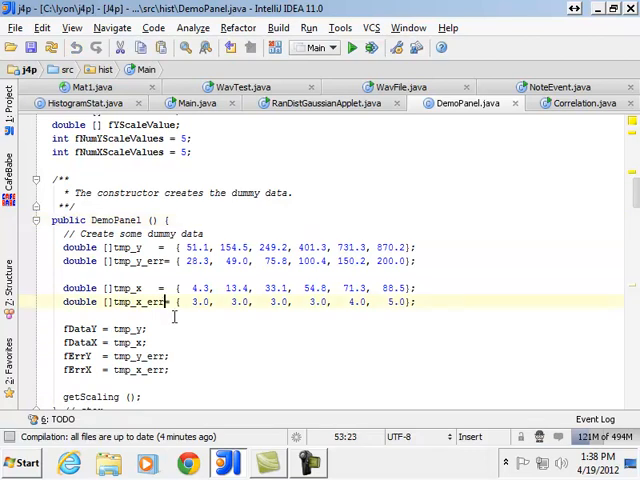
scroll(down, 3)
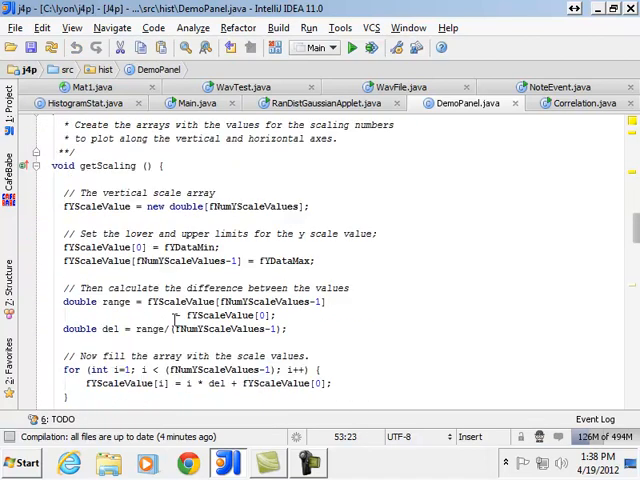
scroll(down, 3)
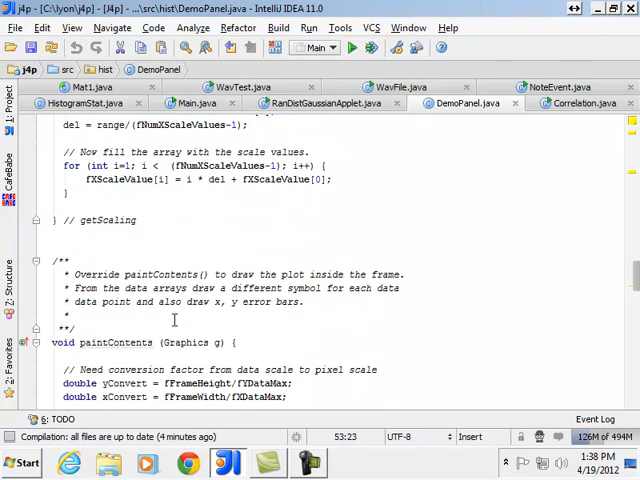
scroll(down, 3)
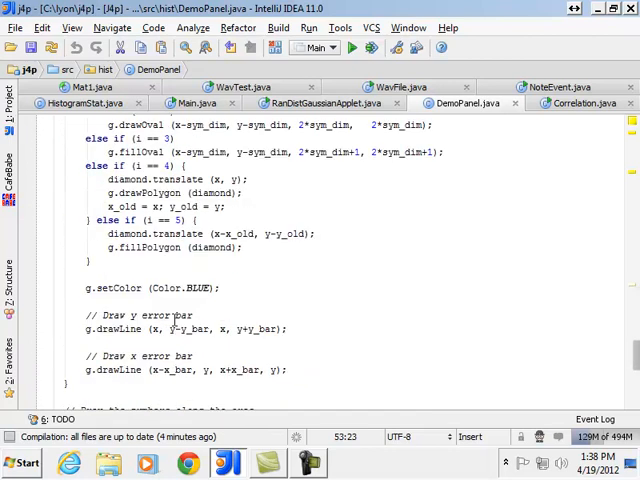
scroll(down, 3)
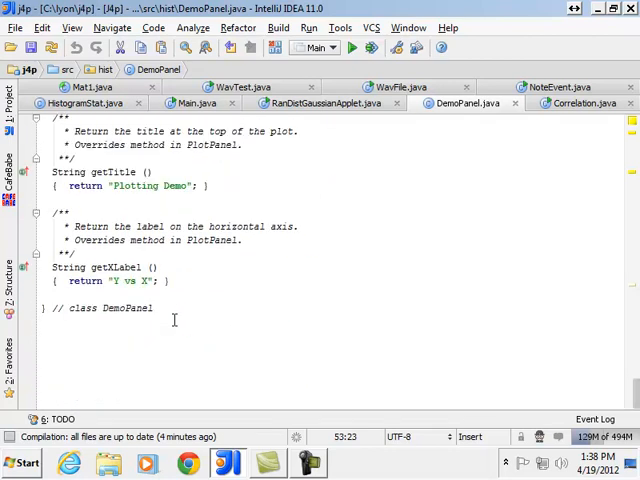
scroll(up, 3)
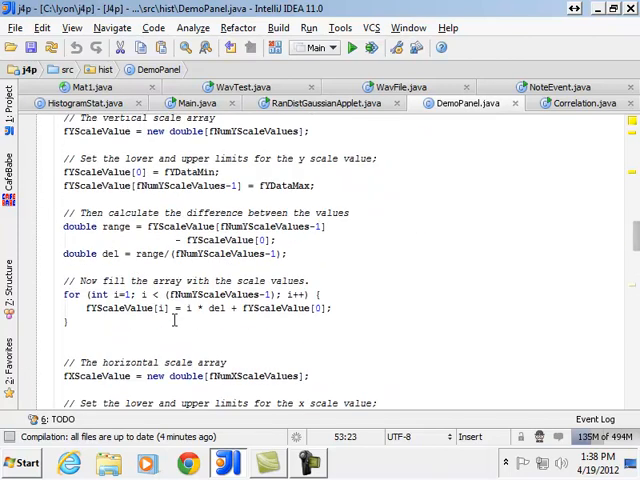
scroll(up, 3)
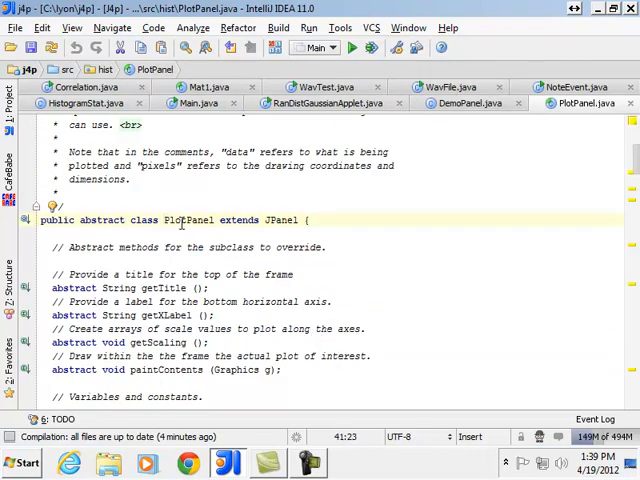
Find usages of PlotPanel and open HistPanel.java at its class name.
scroll(down, 3)
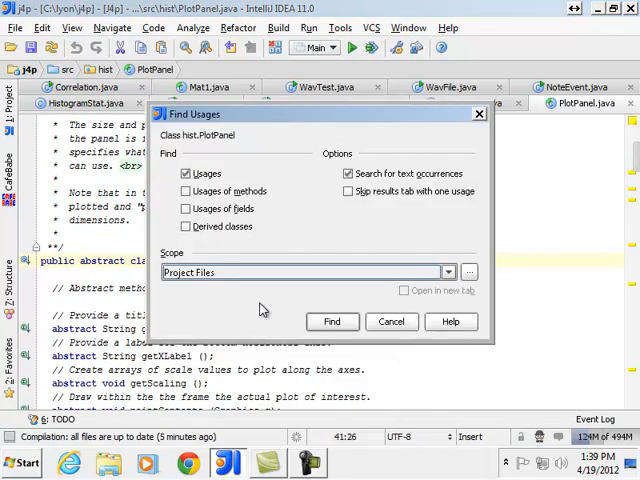
click(331, 321)
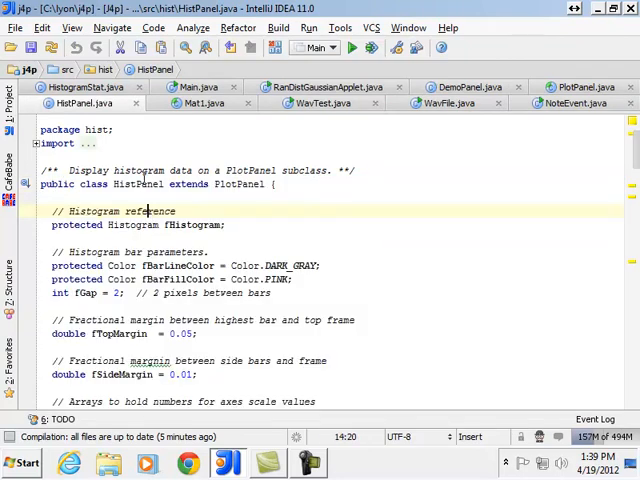
double_click(137, 184)
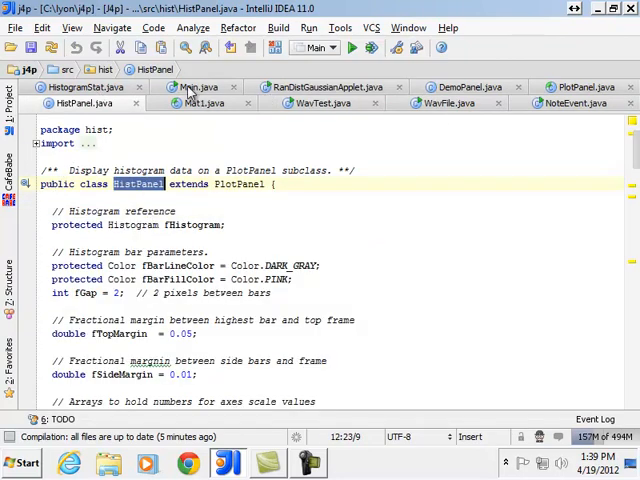
Change the DemoPanel line in Main to HistPanel hp = new HistPanel(hs).
click(193, 90)
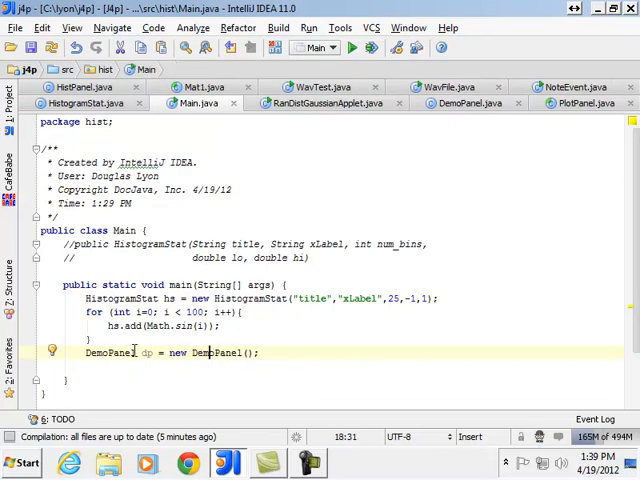
text(HistPanel)
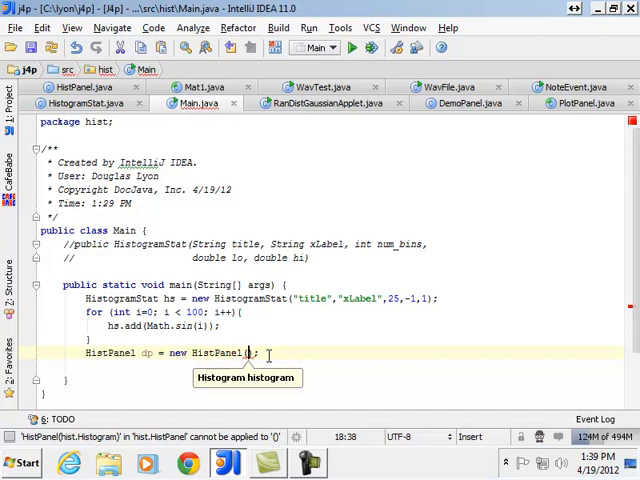
text(hs)
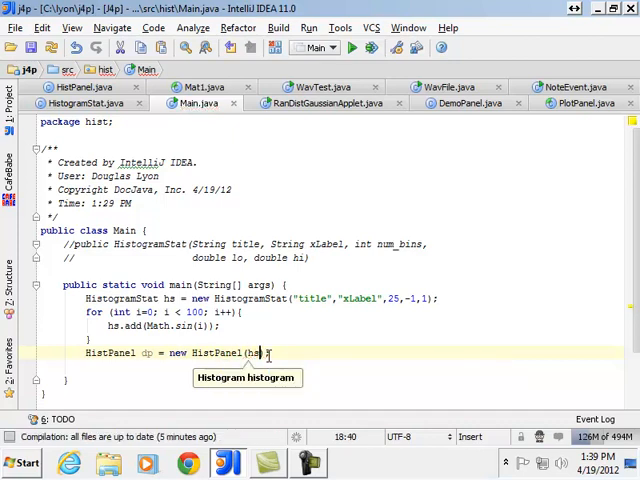
mouse_move(280, 353)
text(;)
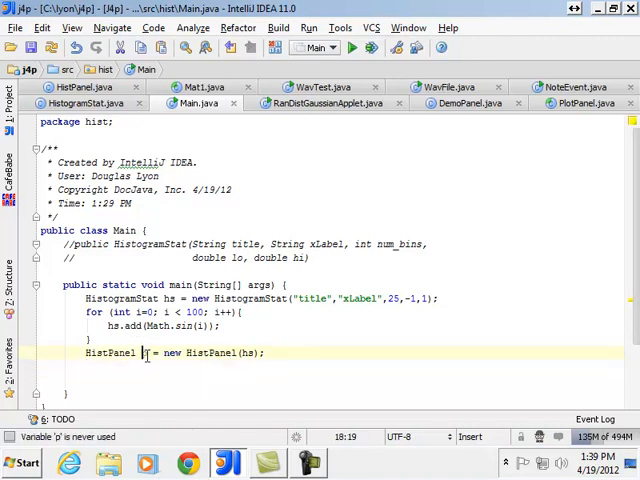
text(h)
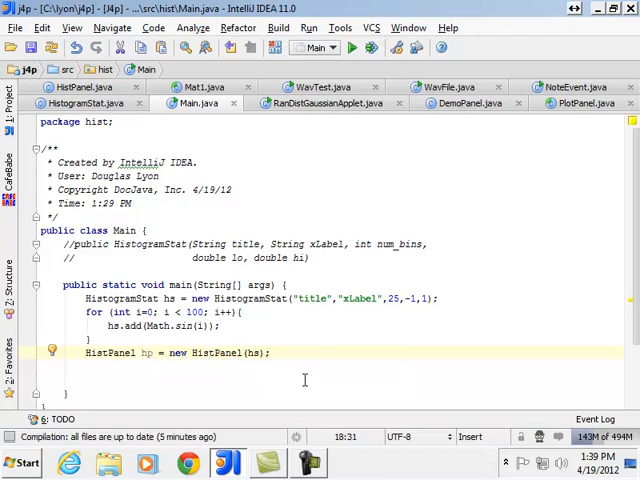
click(85, 93)
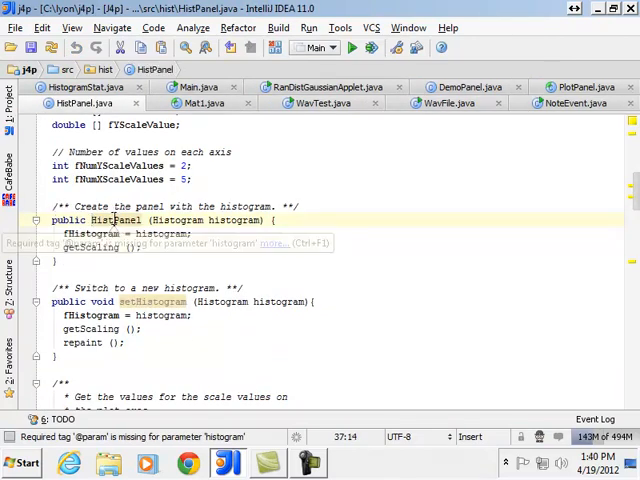
right_click(115, 219)
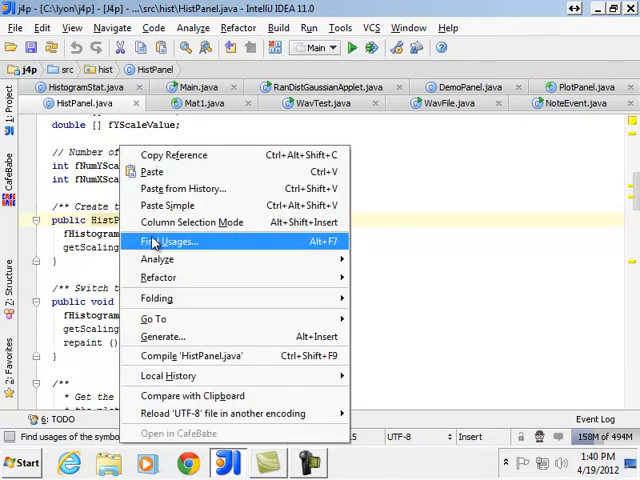
click(168, 241)
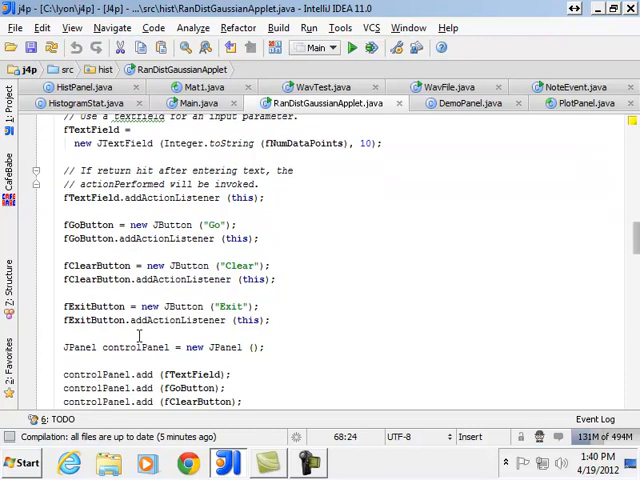
scroll(down, 3)
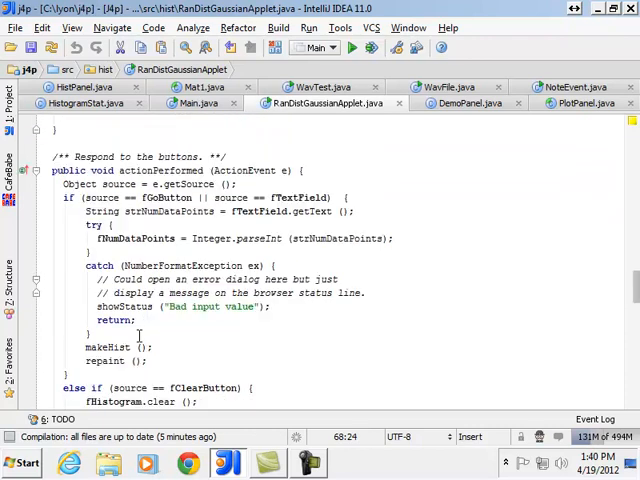
scroll(down, 3)
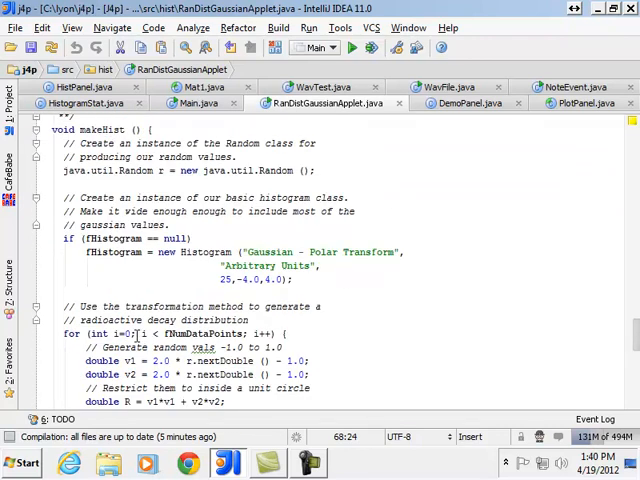
click(191, 103)
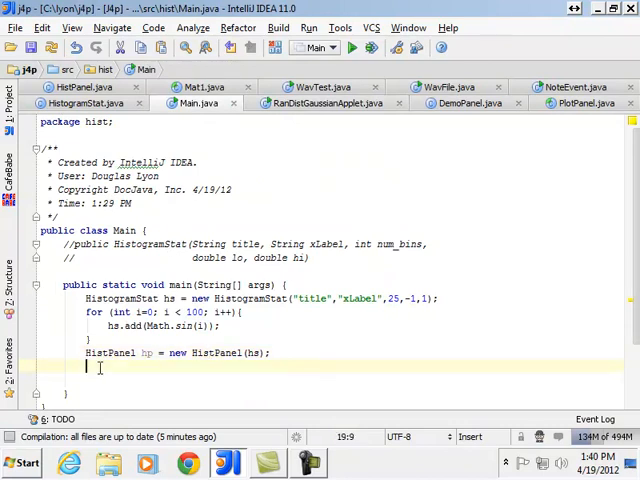
Create ClosableJFrame cf, add hp to it, size it 200 by 200, and set it visible.
text(ClosableJFrame cf = new ClosableJFrame)
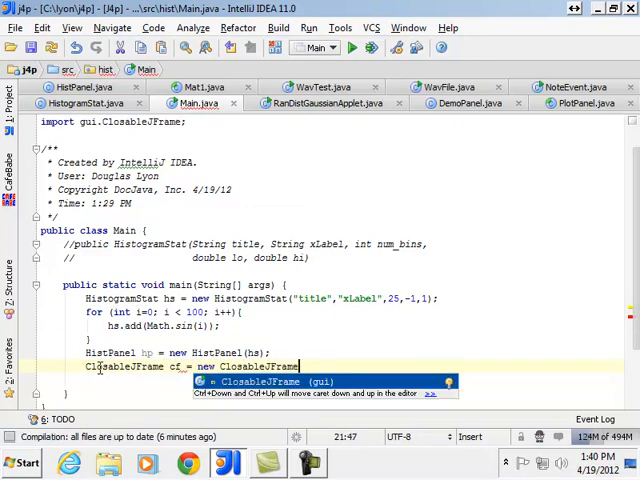
key(Enter)
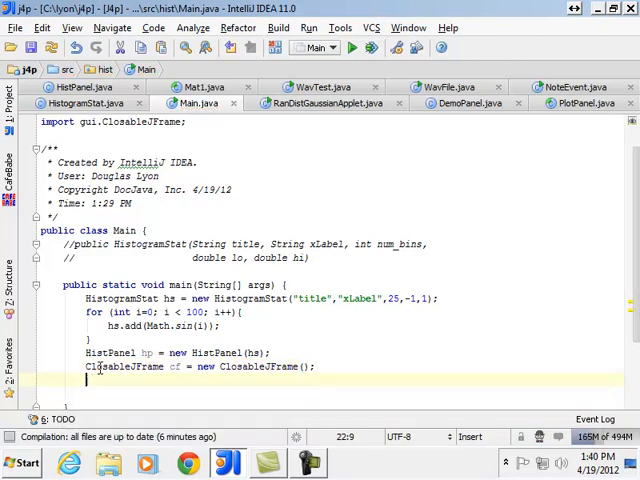
text(cf.getContentPane()..add(hp);)
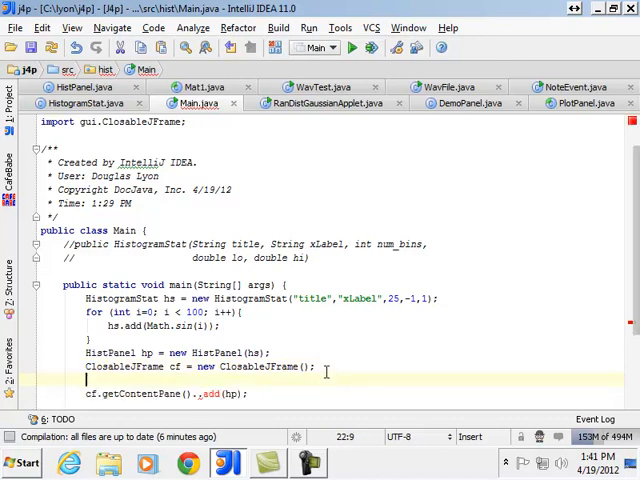
text(Container c)
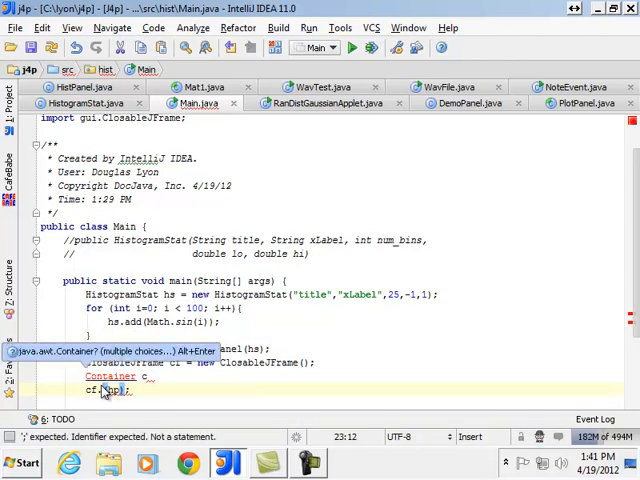
text(addComponent(hp);)
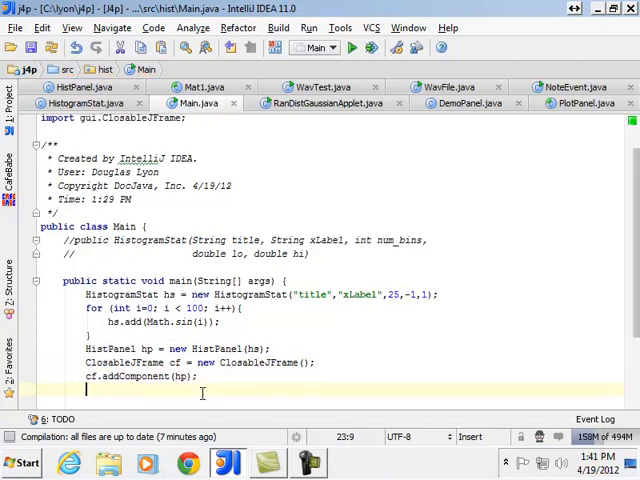
text(cf.setSize)
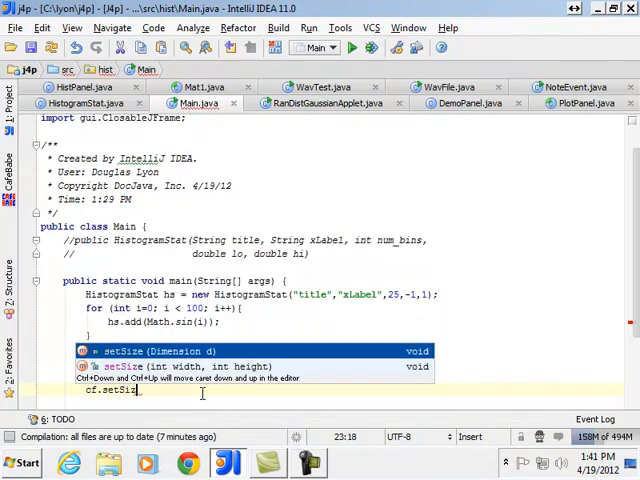
text(200,200);)
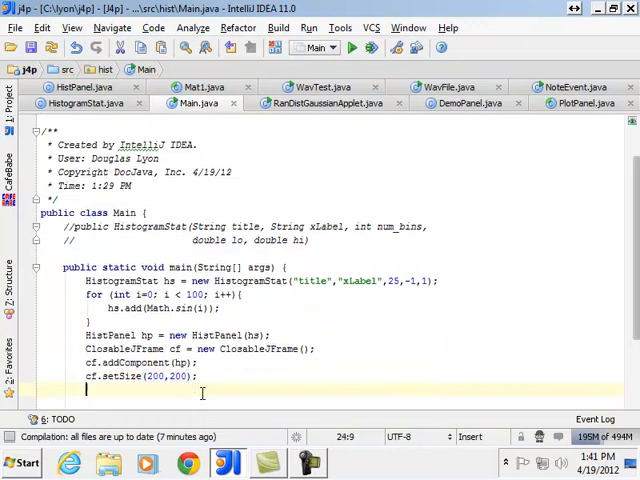
text(cf.setVisible(true);)
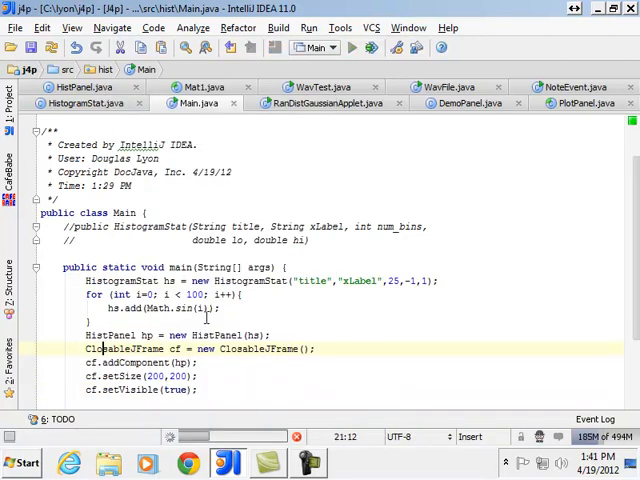
Run Main, disconnecting the already-running process, to show the sine-value histogram window.
click(351, 47)
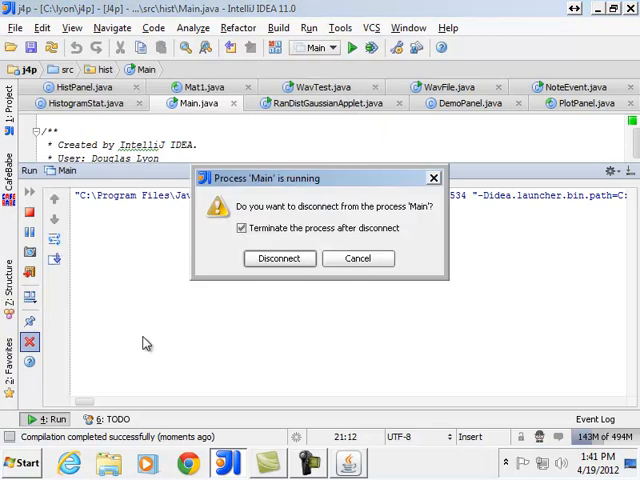
click(278, 258)
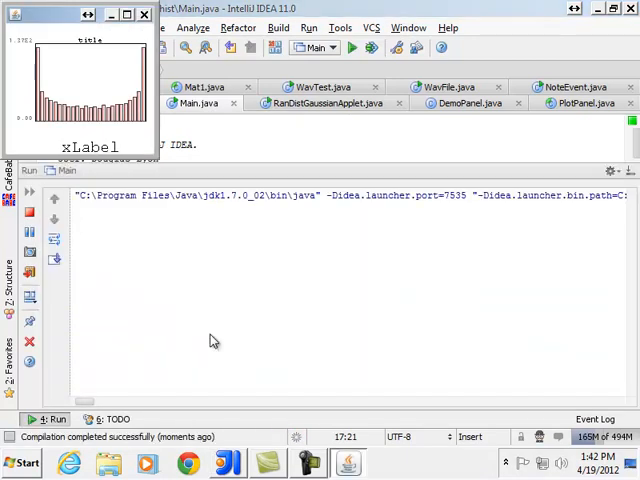
mouse_move(63, 291)
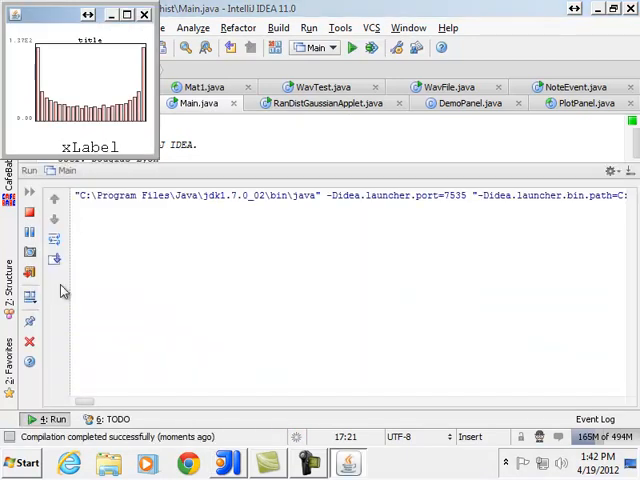
click(32, 213)
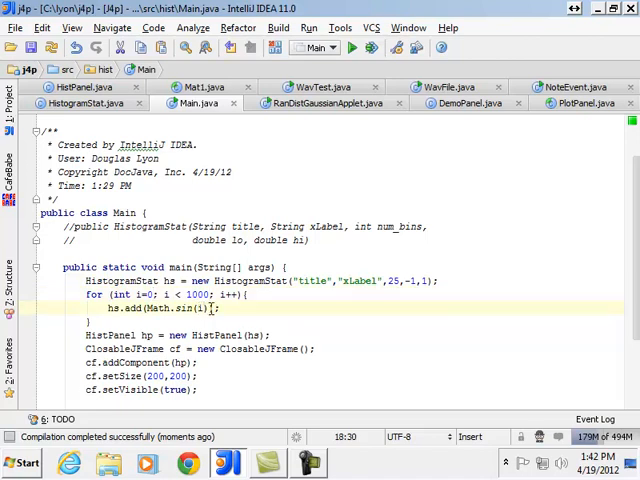
Scale the sine argument to Math.sin(2*Math.PI*i/1000.0) and rerun Main.
text(/1000)
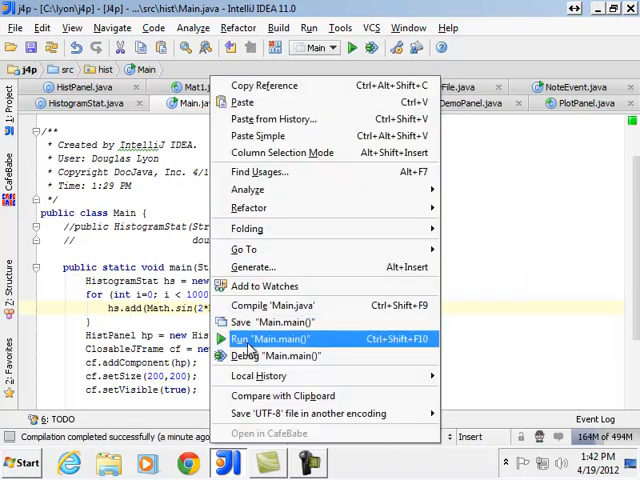
click(260, 338)
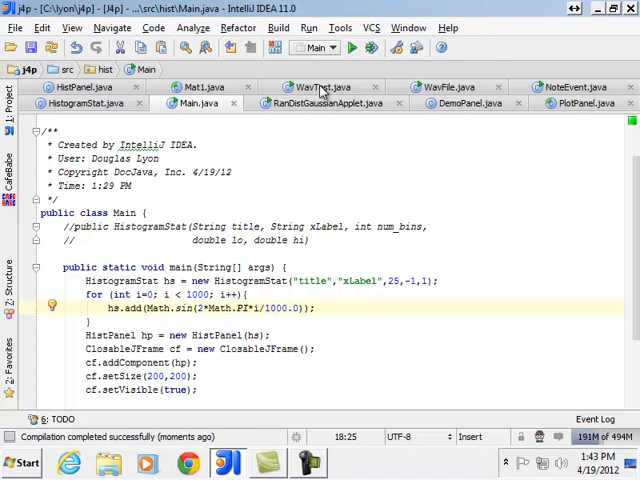
Switch to WavTest.java and run WavTest.main() from the shak.wav reading lines.
click(320, 87)
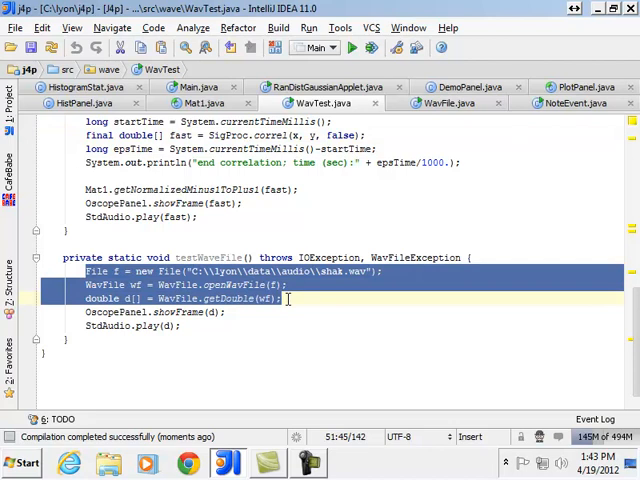
right_click(200, 290)
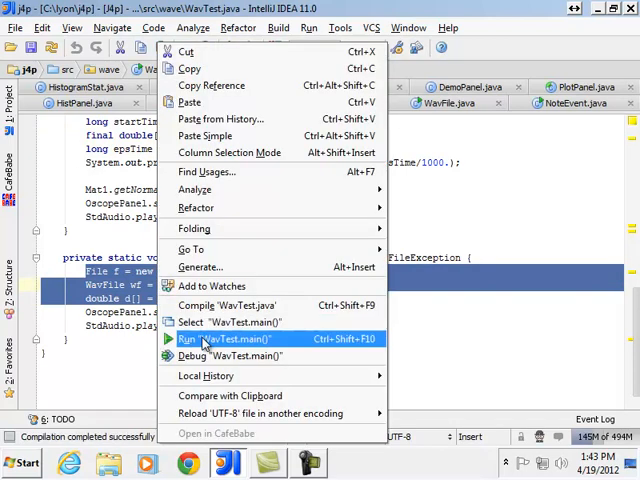
click(200, 339)
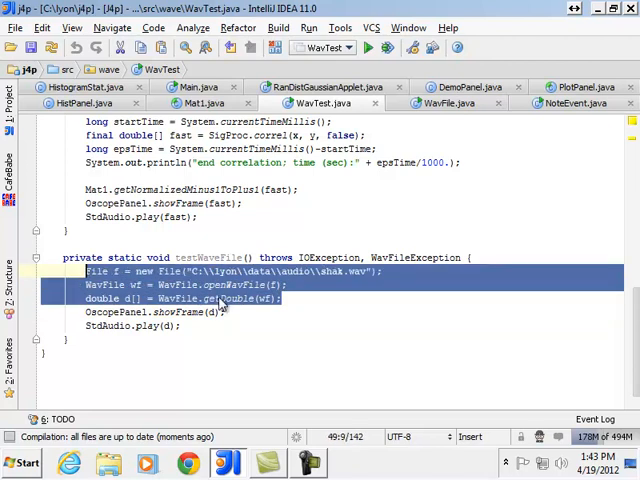
mouse_move(456, 117)
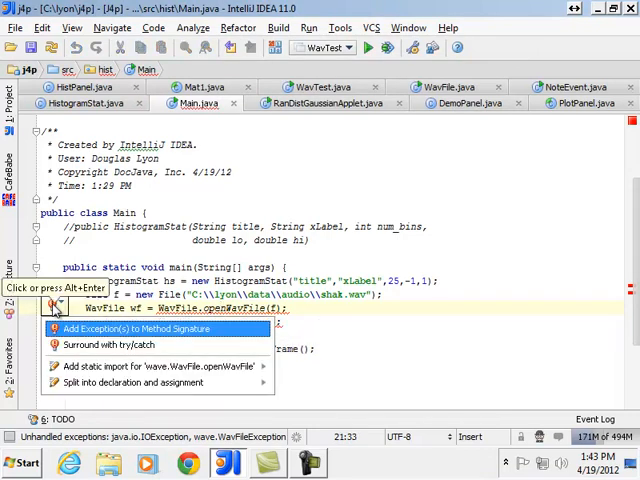
Add IOException and WavFileException to main, then loop hs.add(d[i]) over d.
click(143, 329)
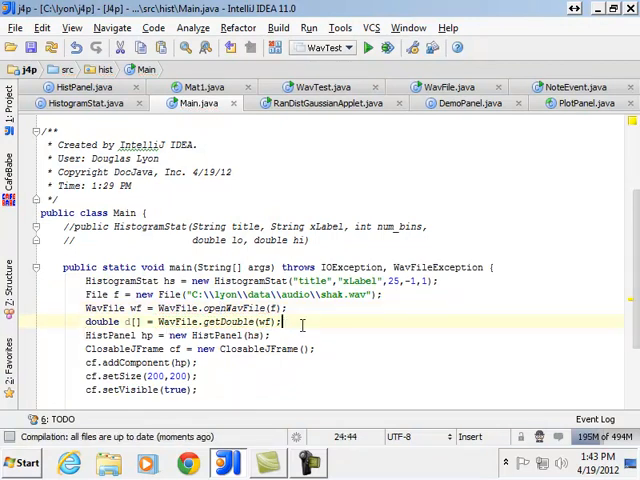
text(for ()
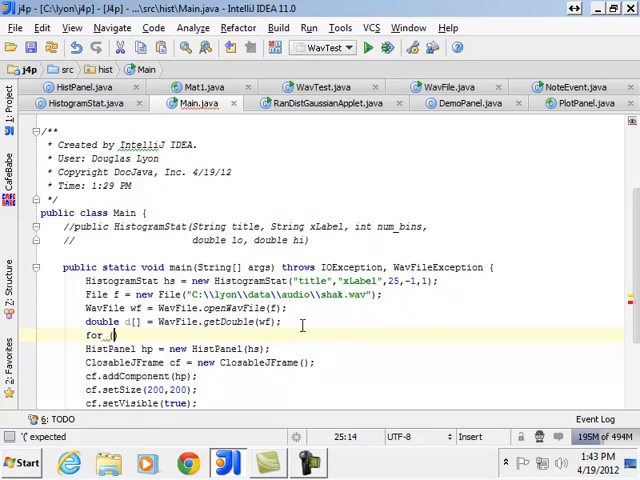
text((int i=0; i < d.length;i++)
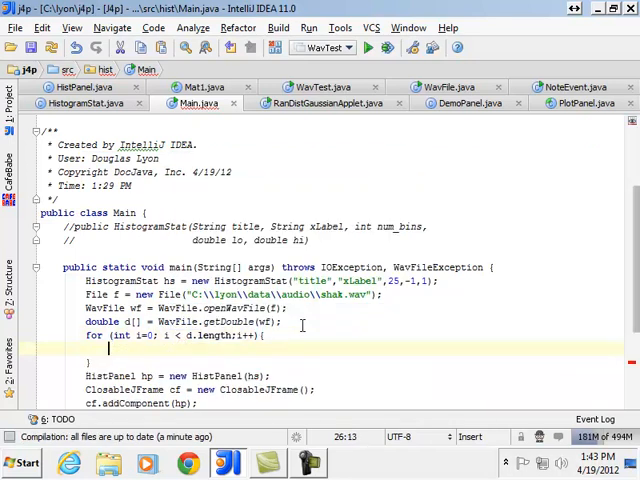
text(h)
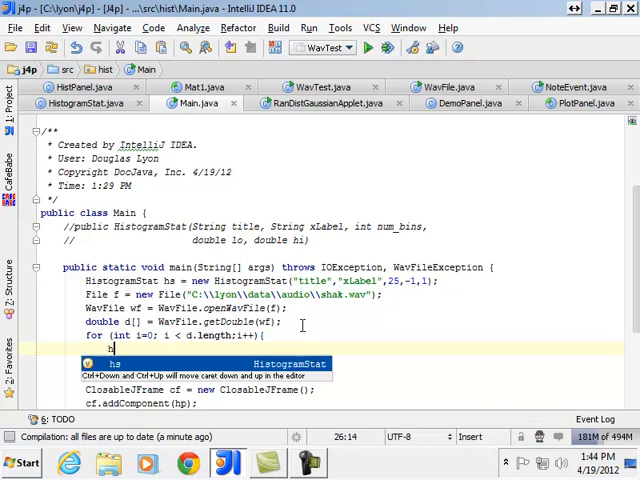
text(hp.)
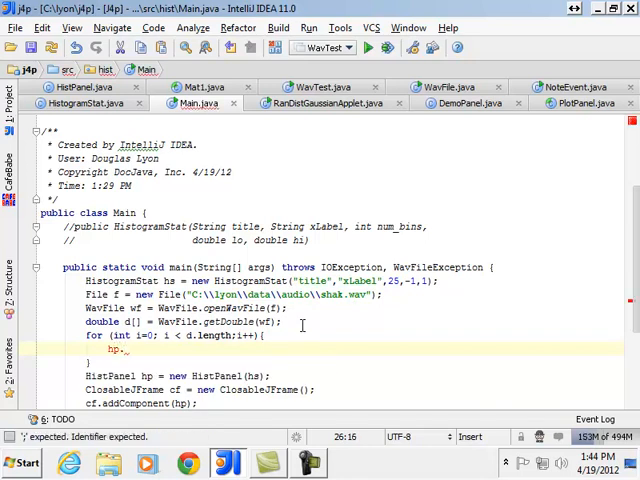
key(BackSpace)
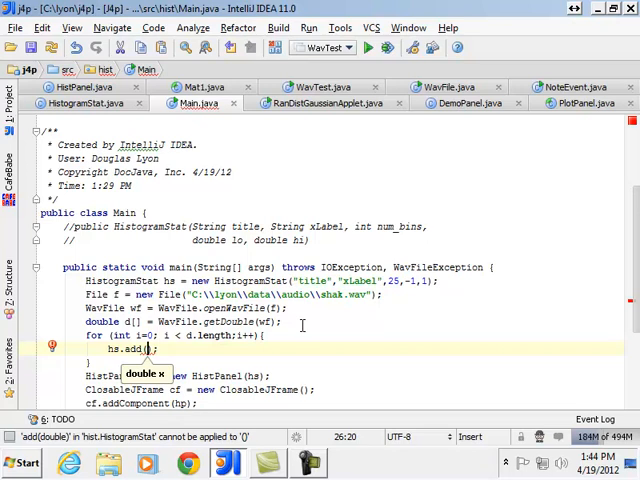
text(d)
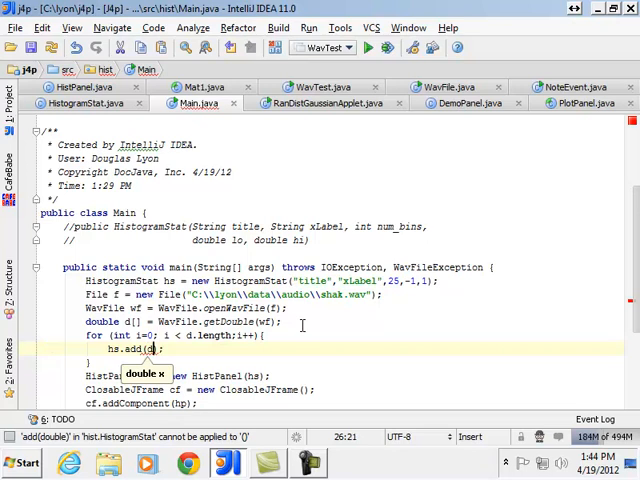
text([i])
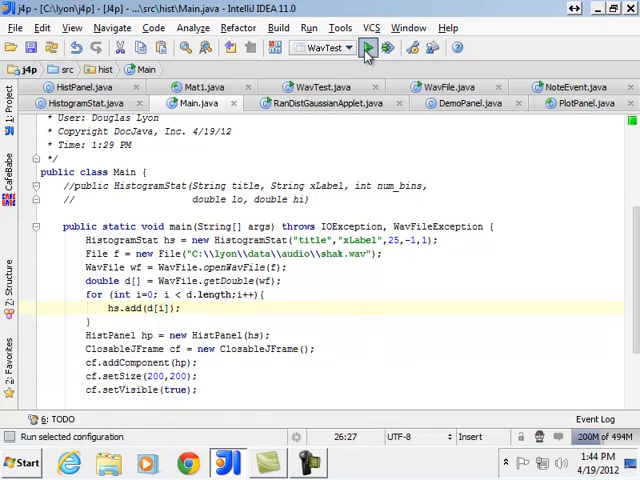
Run Main, enlarge the zero-peaked shak.wav histogram window, then close it.
click(372, 48)
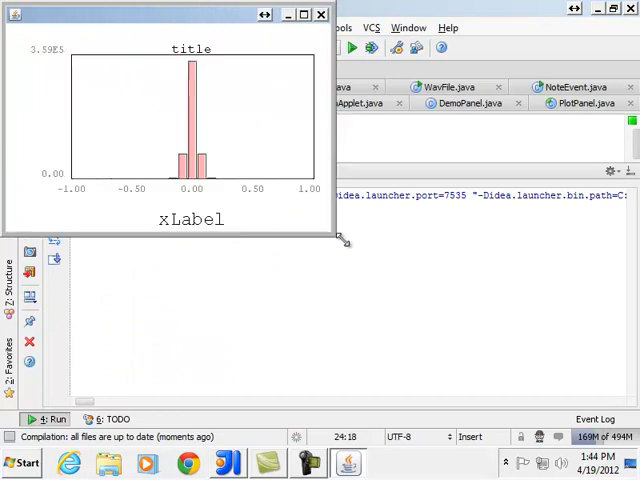
drag(345, 240, 605, 400)
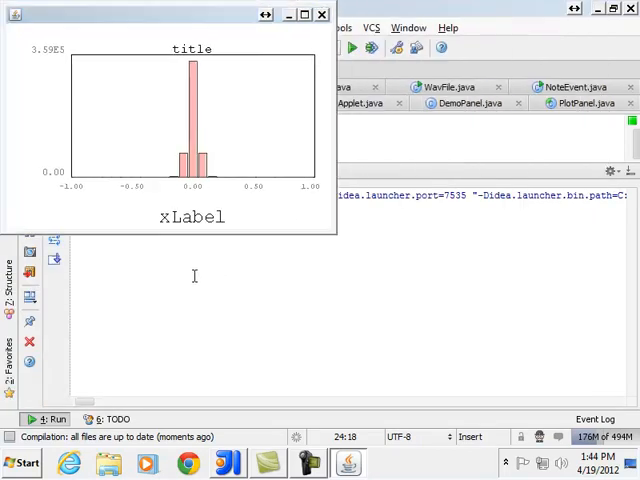
click(320, 14)
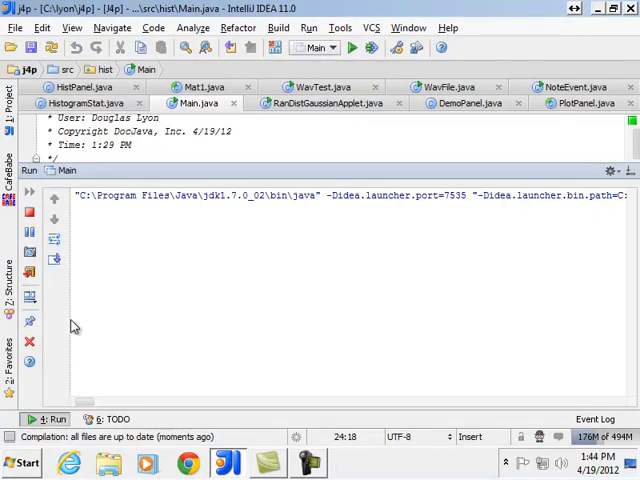